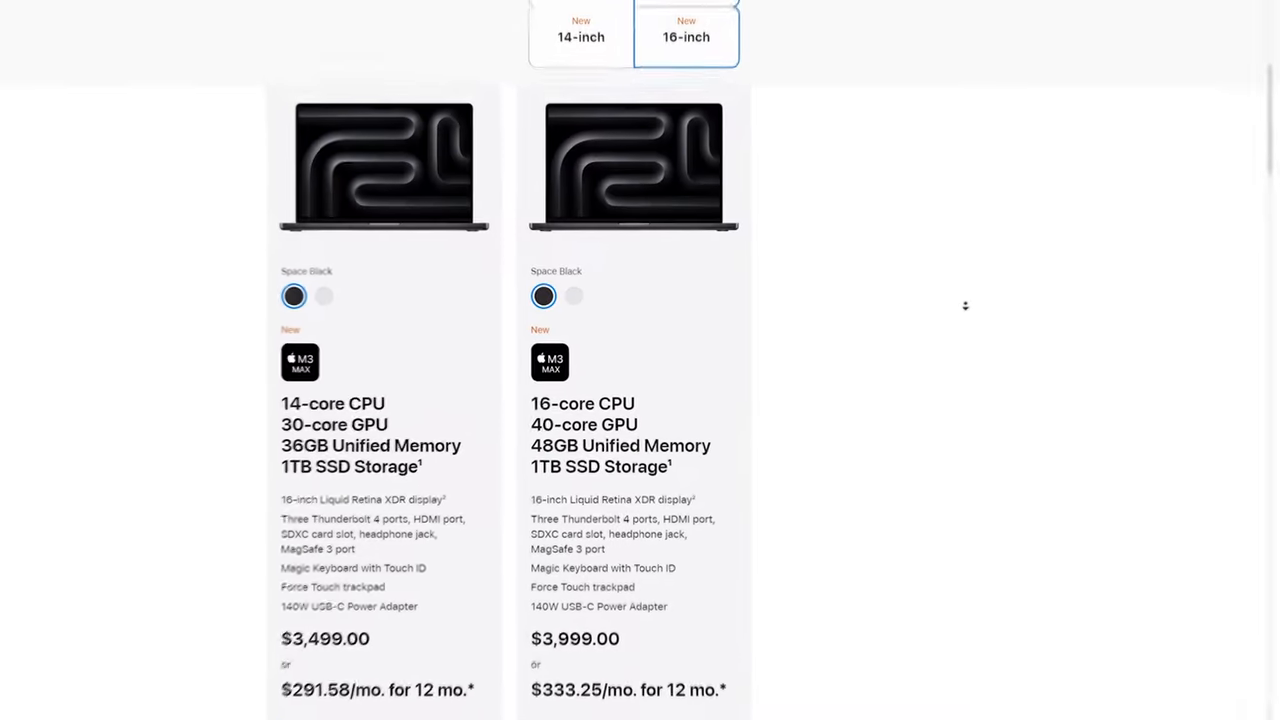
scroll(down, 3)
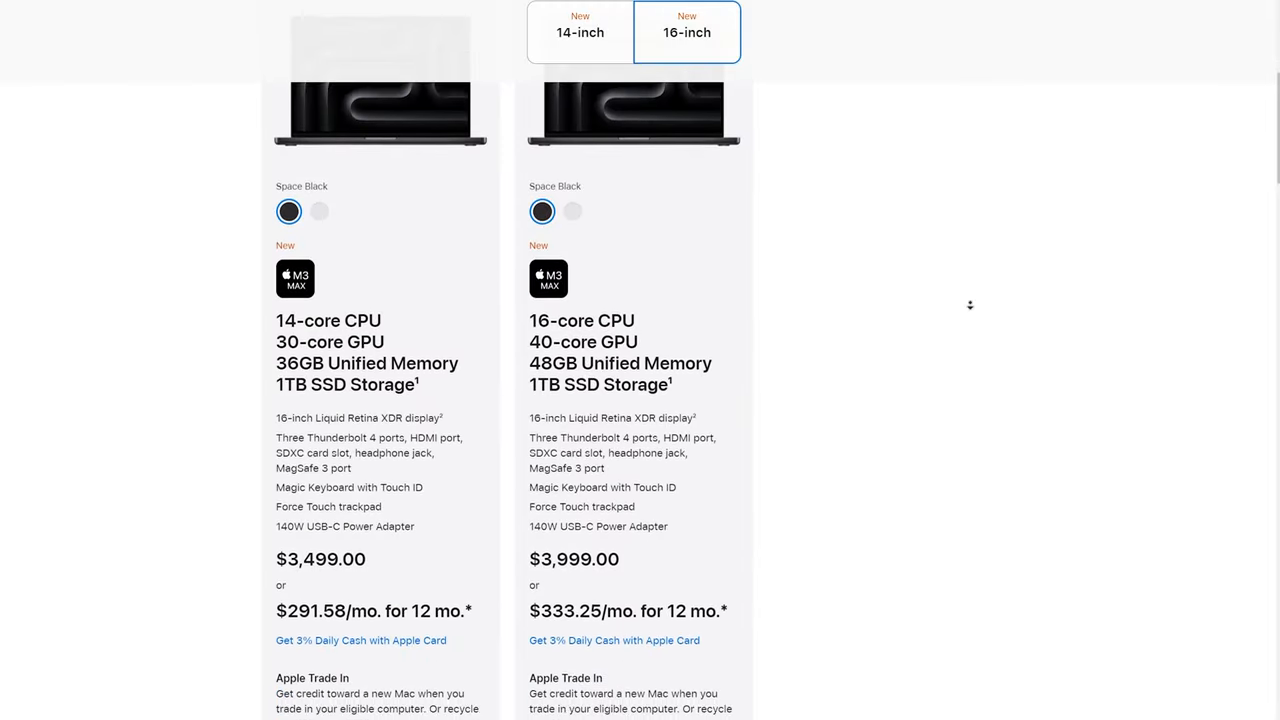
scroll(down, 3)
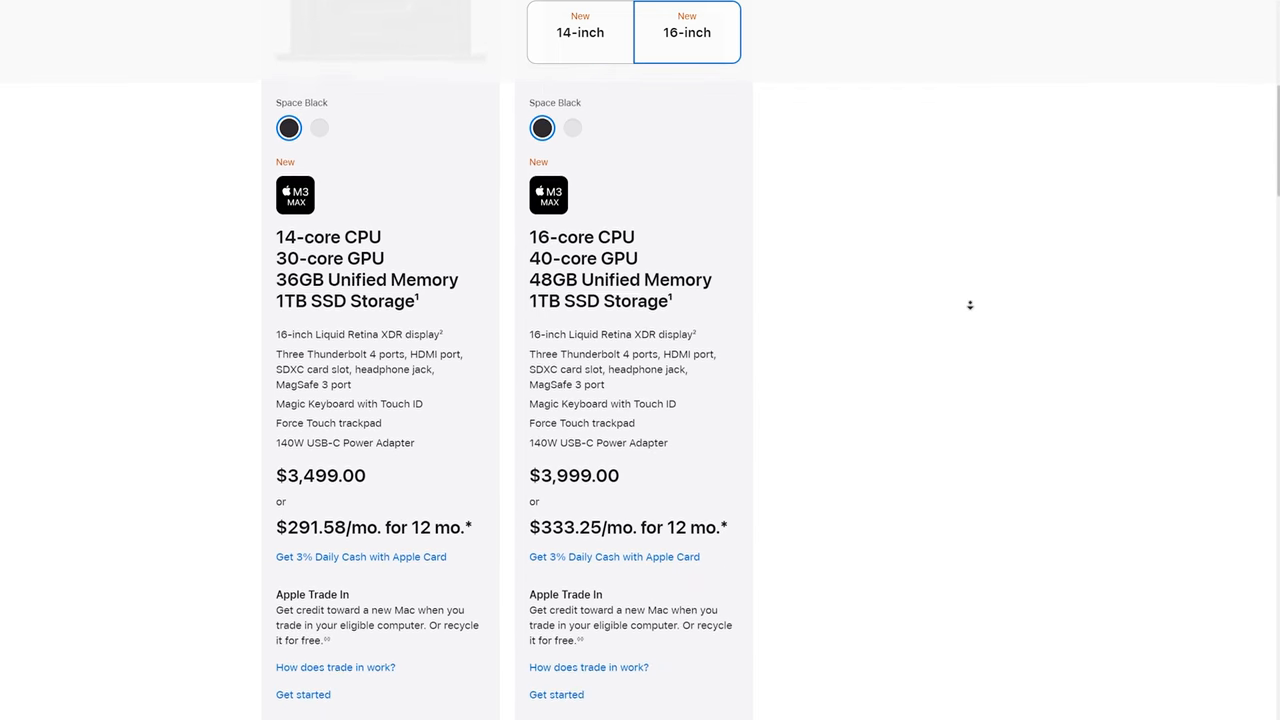